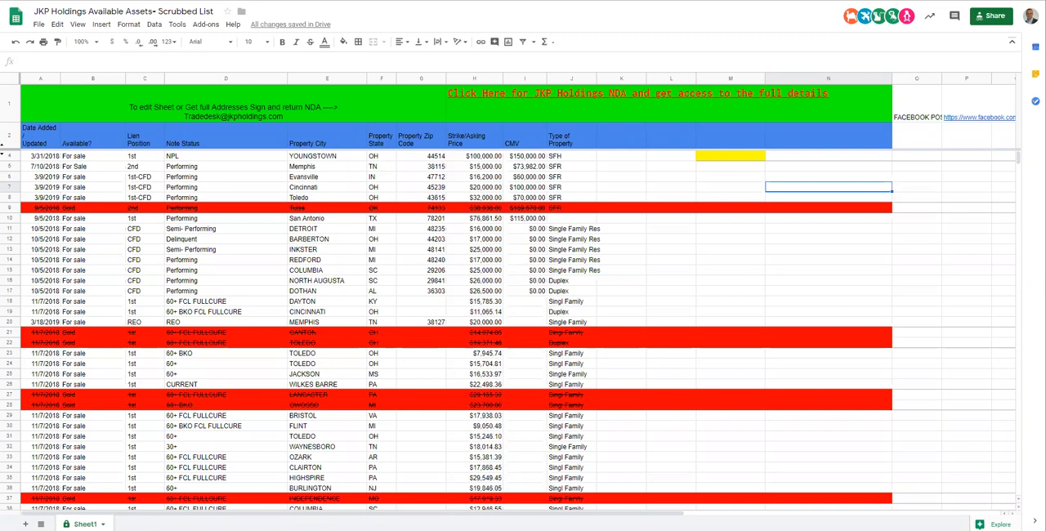
mouse_move(488, 58)
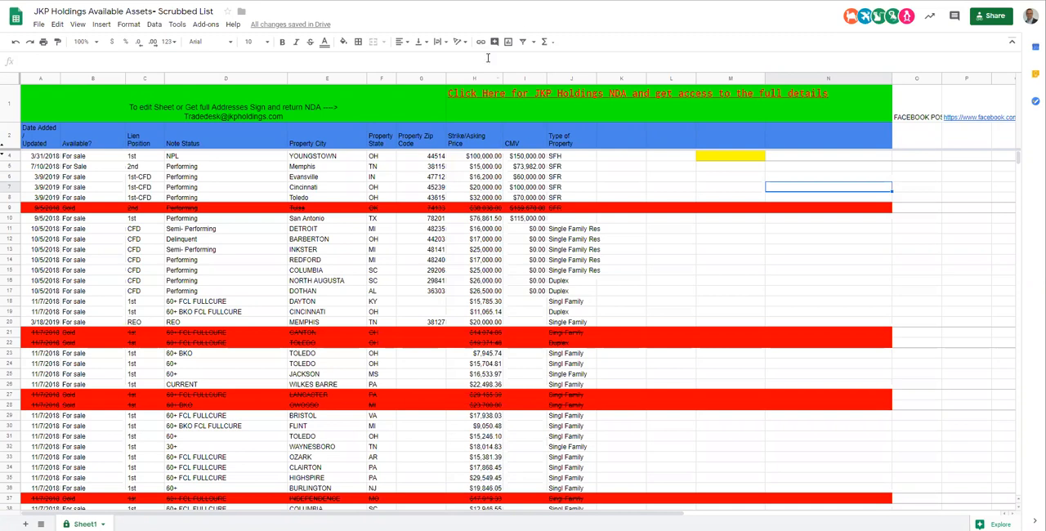
mouse_move(684, 299)
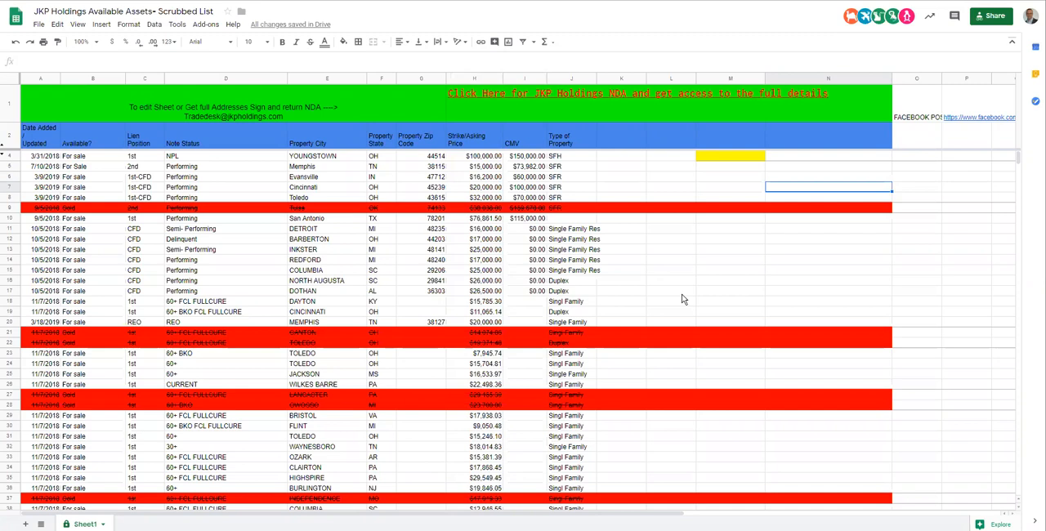
mouse_move(378, 243)
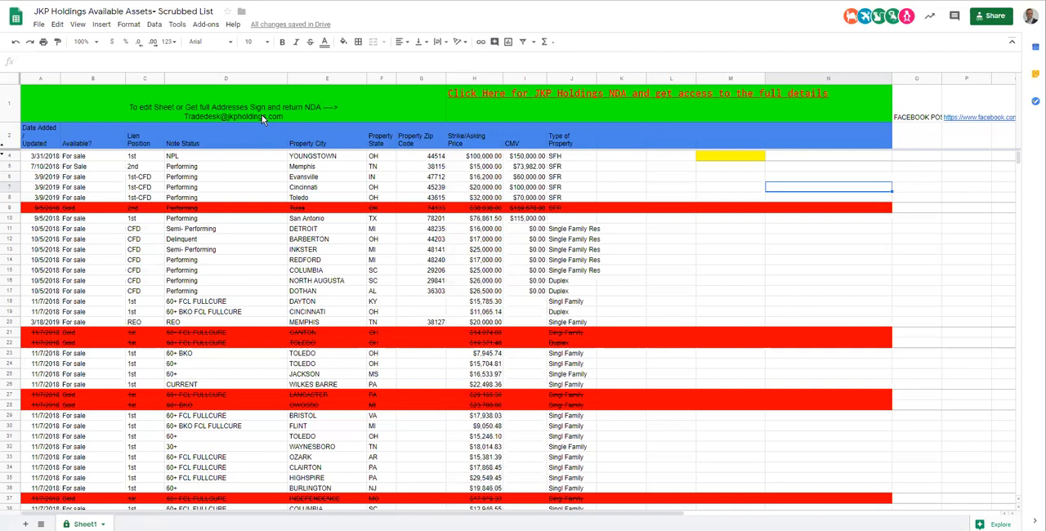
mouse_move(152, 54)
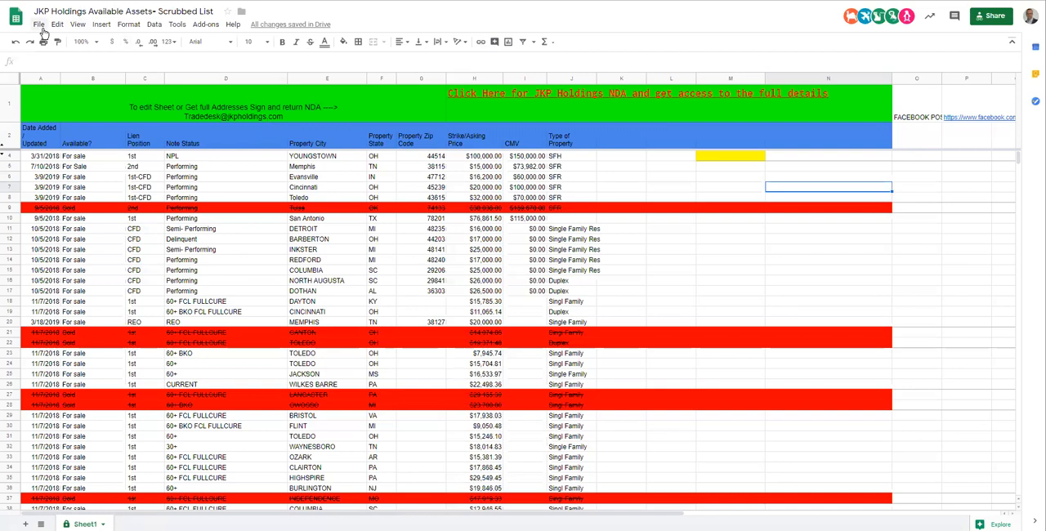
Step: Open Tools > Notification rules, tick 'Any changes are made', then cancel, leaving no rules defined
click(38, 24)
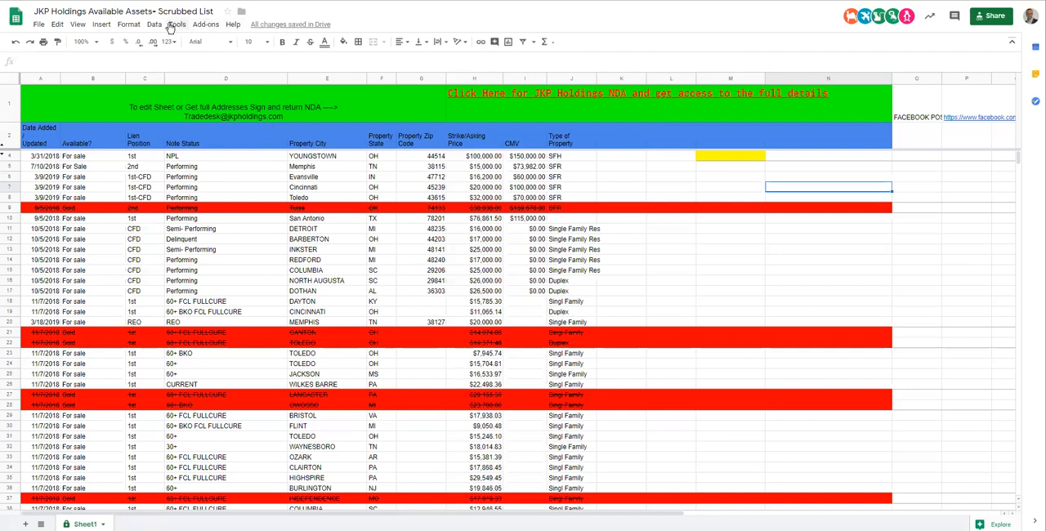
click(177, 23)
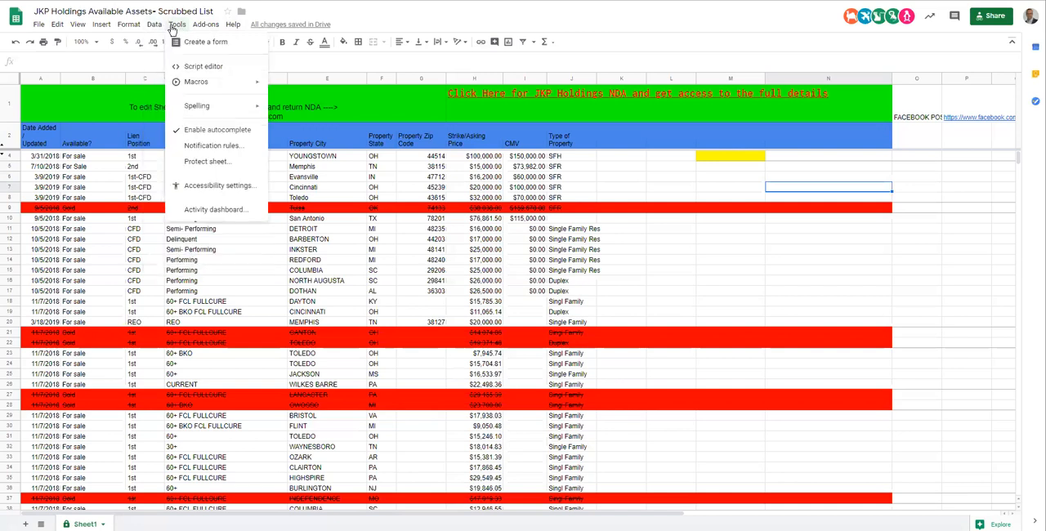
mouse_move(213, 146)
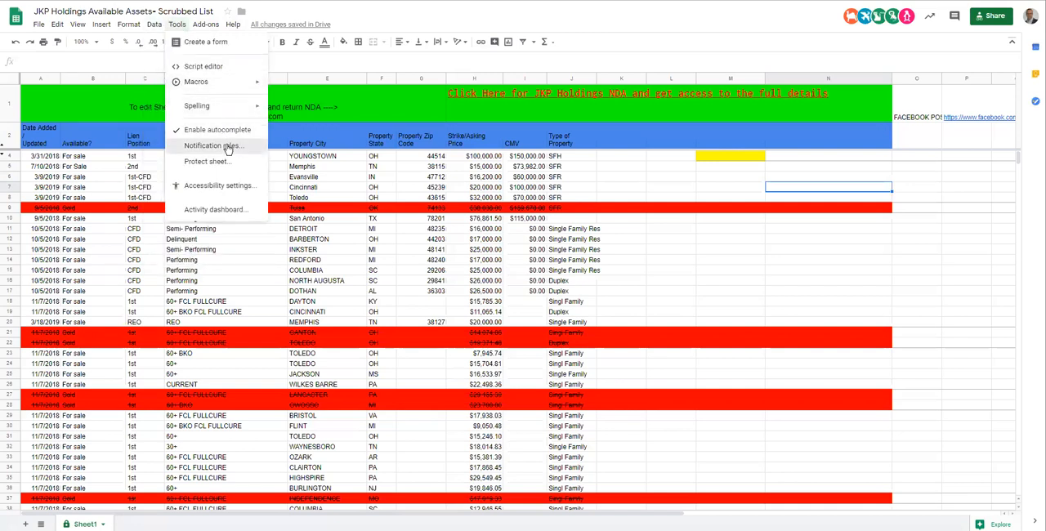
click(213, 145)
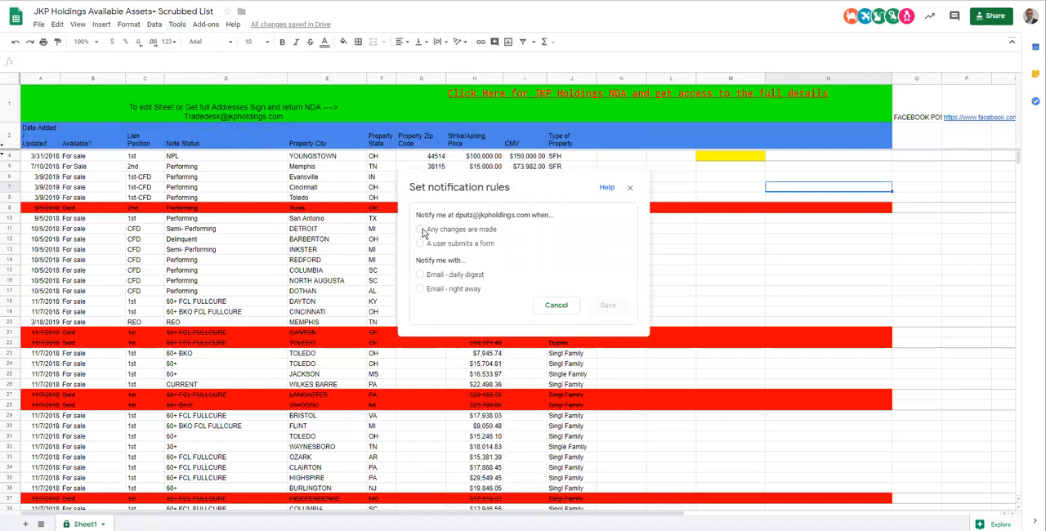
click(420, 229)
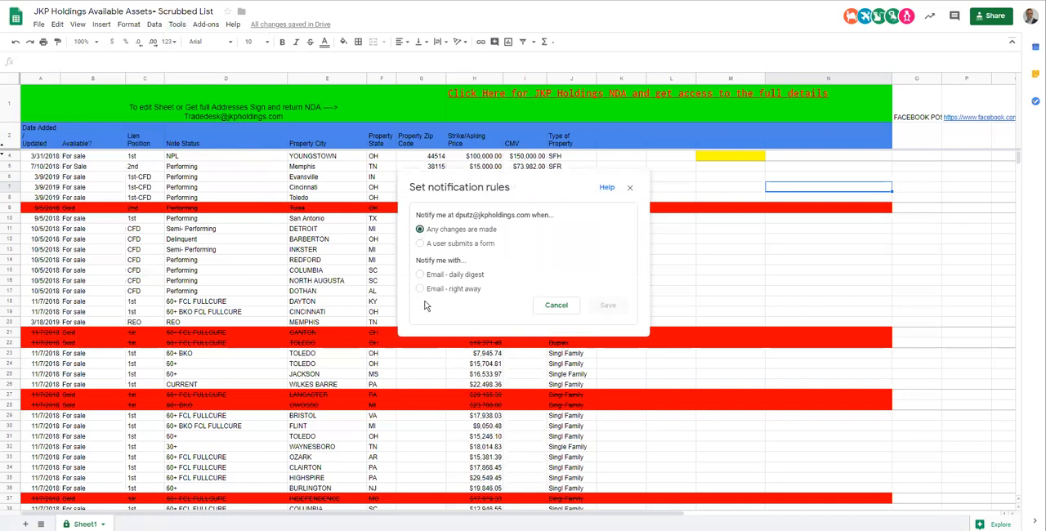
mouse_move(423, 275)
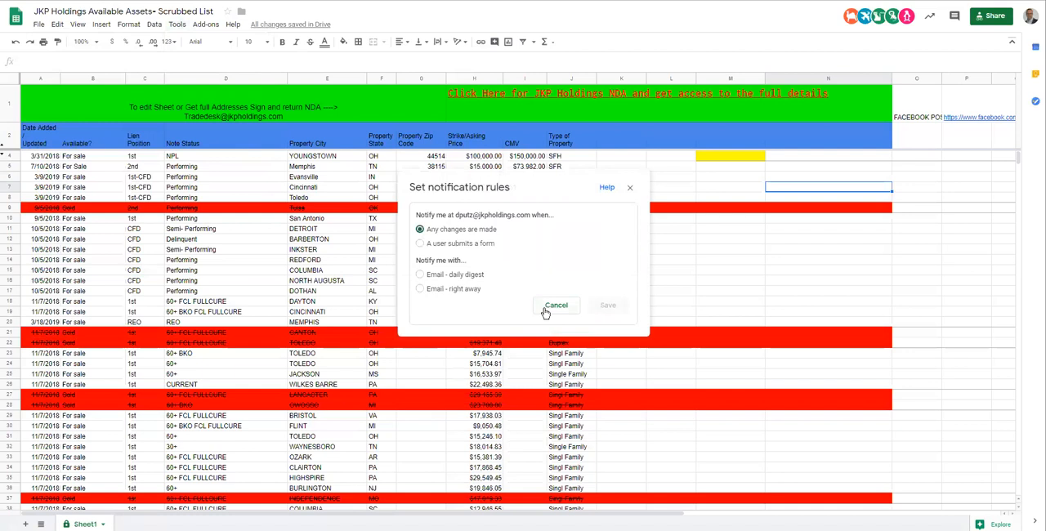
click(557, 305)
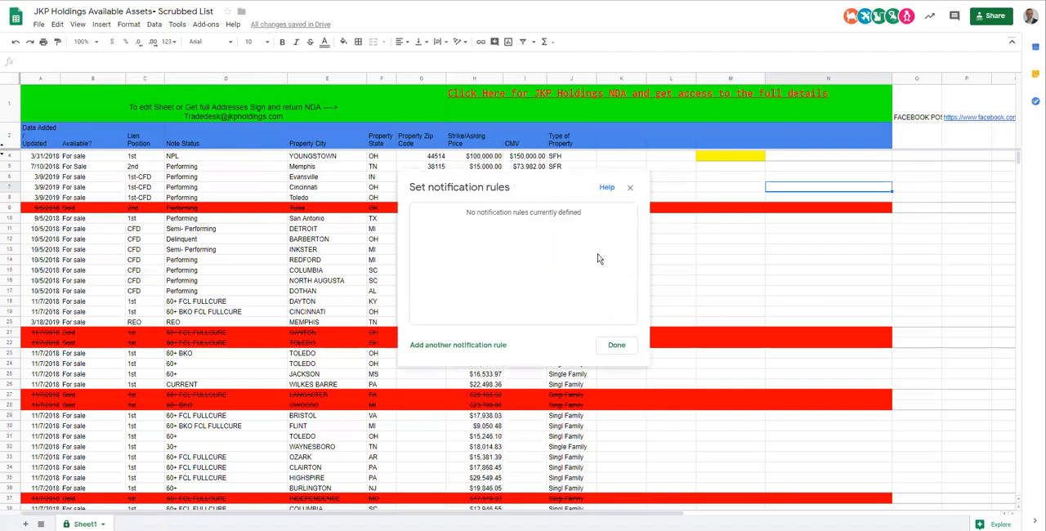
Step: Dismiss the Set notification rules dialog with Done, returning to the unchanged JKP Holdings asset list
click(616, 345)
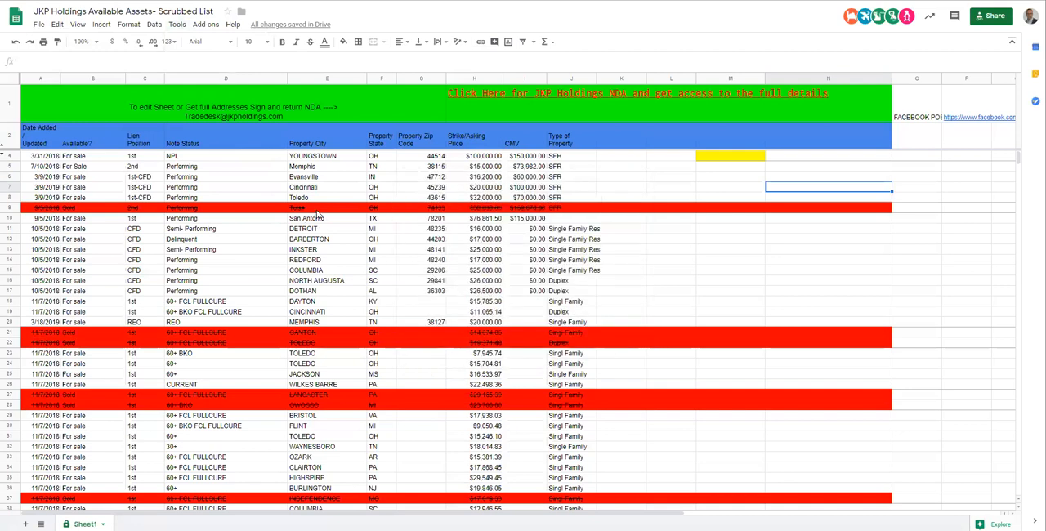
mouse_move(423, 237)
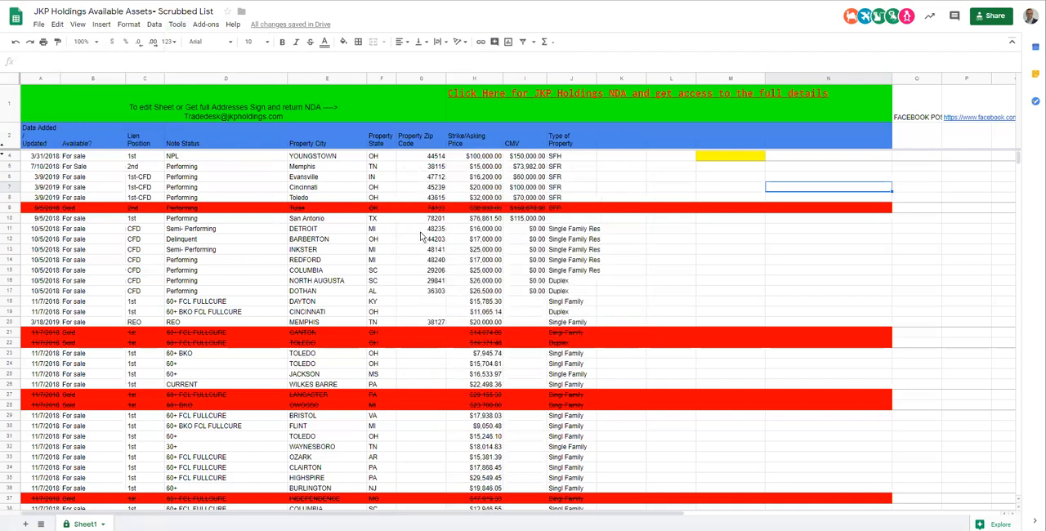
mouse_move(482, 237)
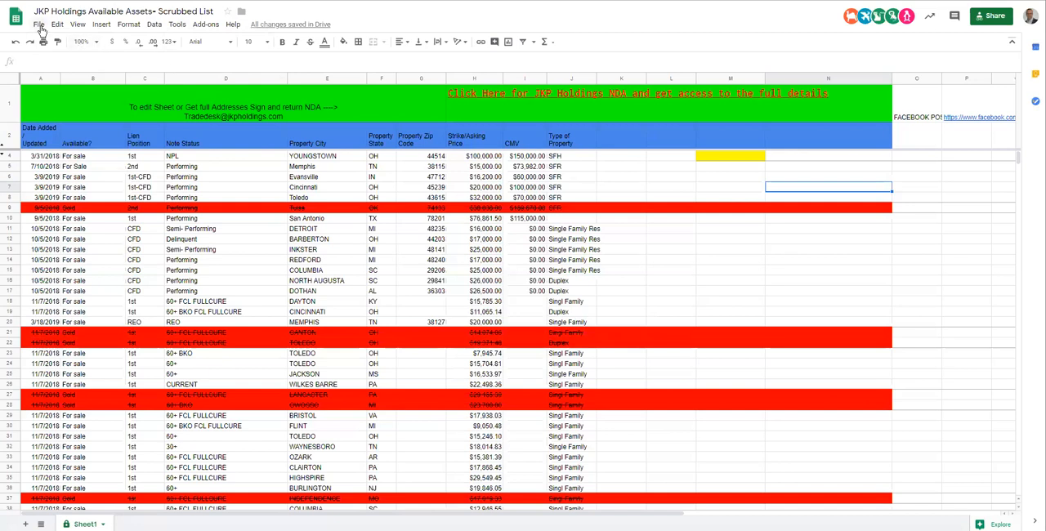
click(38, 23)
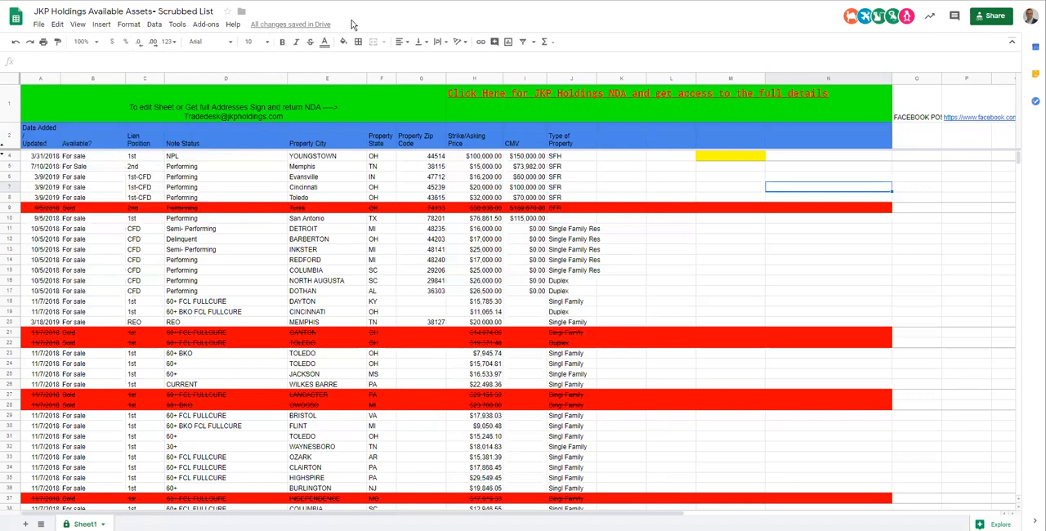
mouse_move(344, 43)
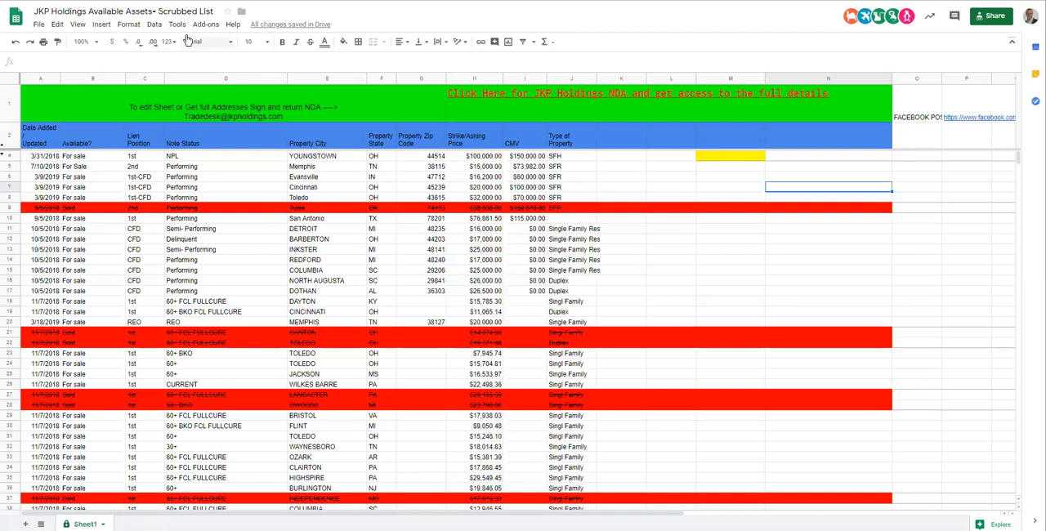
click(177, 24)
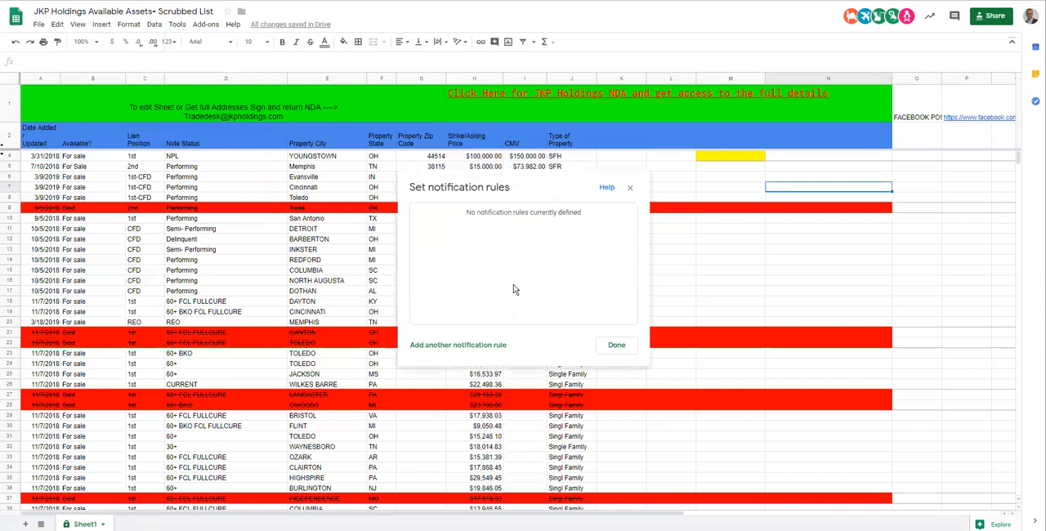
click(616, 344)
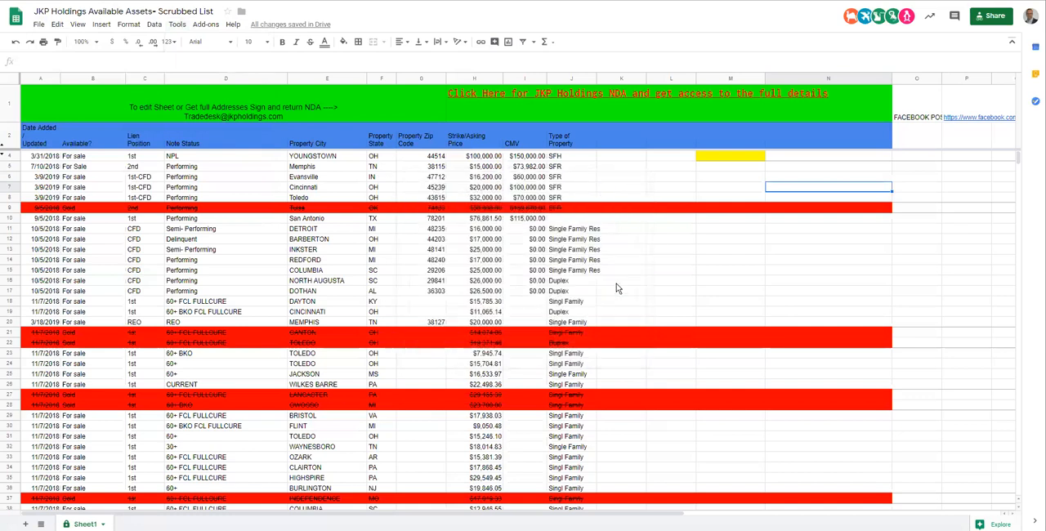